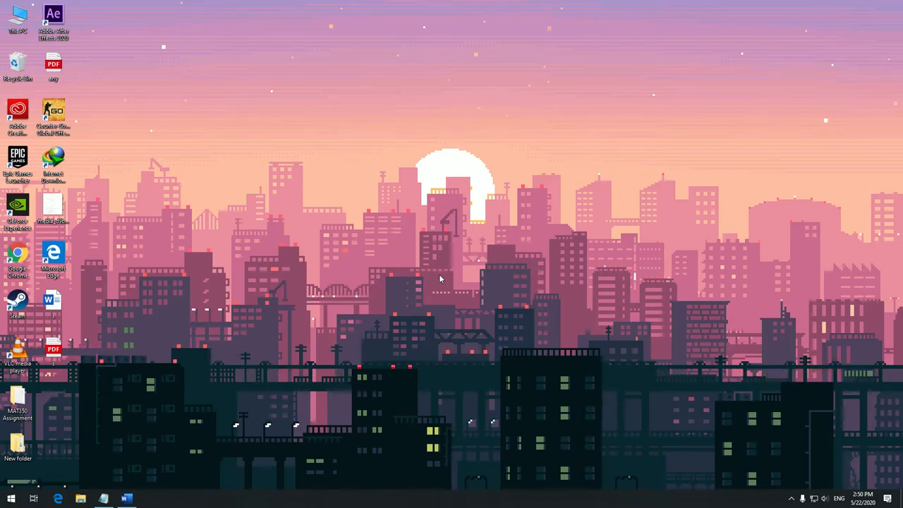
mouse_move(391, 436)
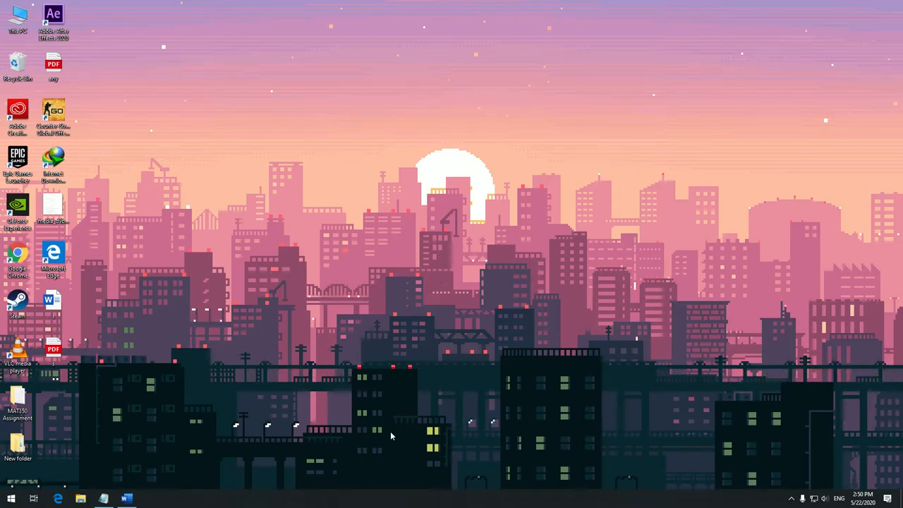
Open the Bengali Word document 's' from the desktop taskbar.
left_click(125, 498)
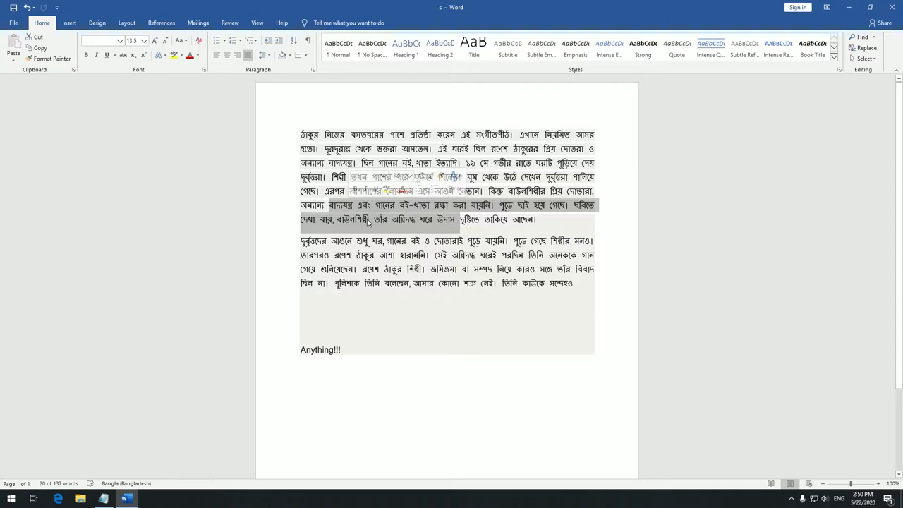
Save a copy of the document as a PDF named 'any' on the Desktop.
left_click(13, 23)
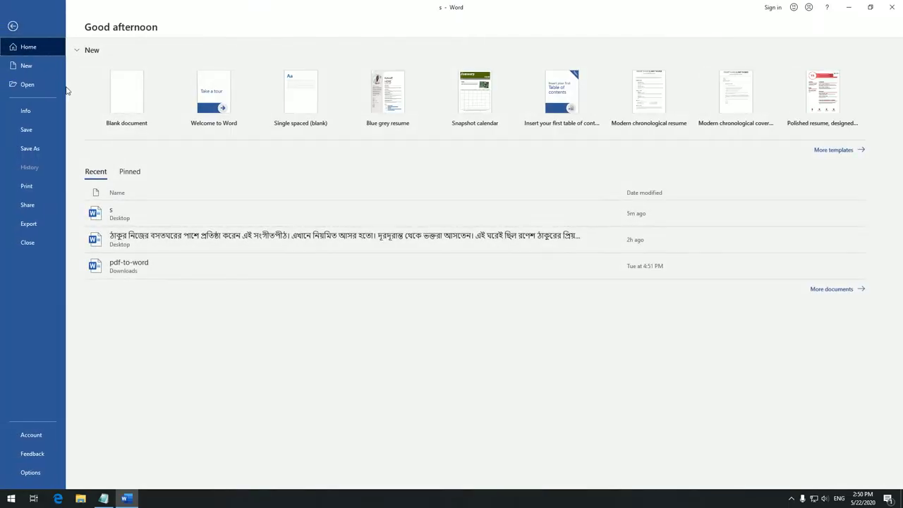
left_click(30, 148)
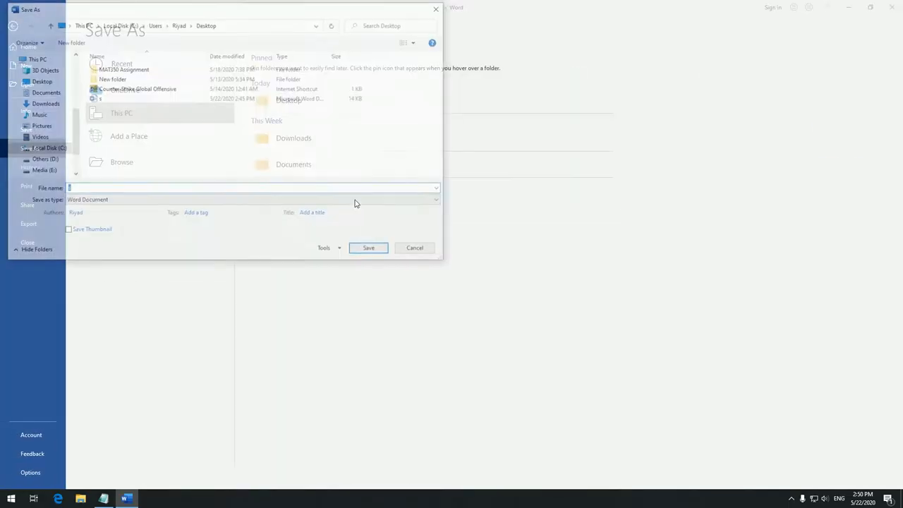
left_click(435, 201)
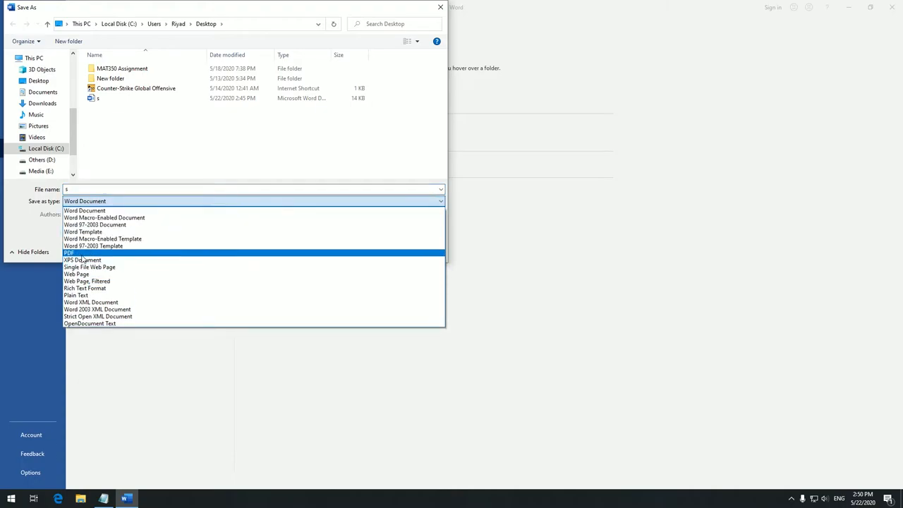
left_click(69, 252)
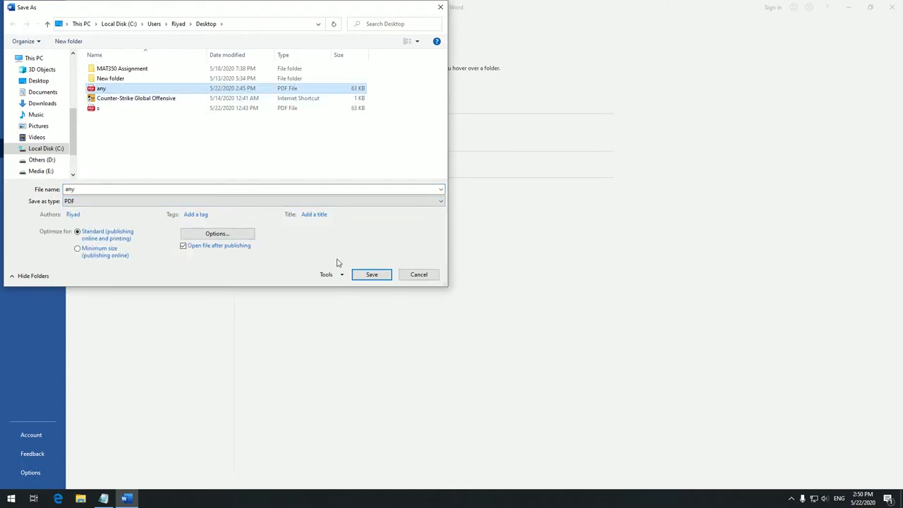
left_click(372, 274)
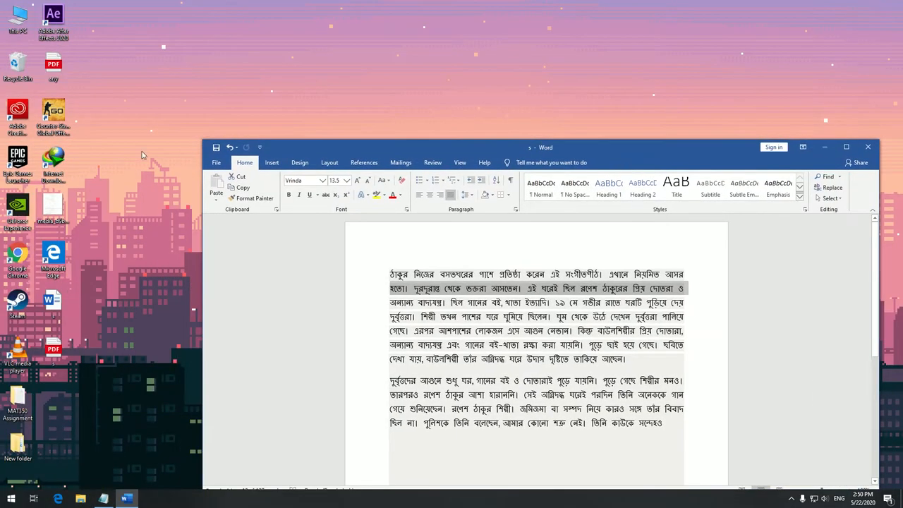
Search Chrome for 'pdf to image' and open the pdftoimage.com result in a new tab.
left_click(149, 499)
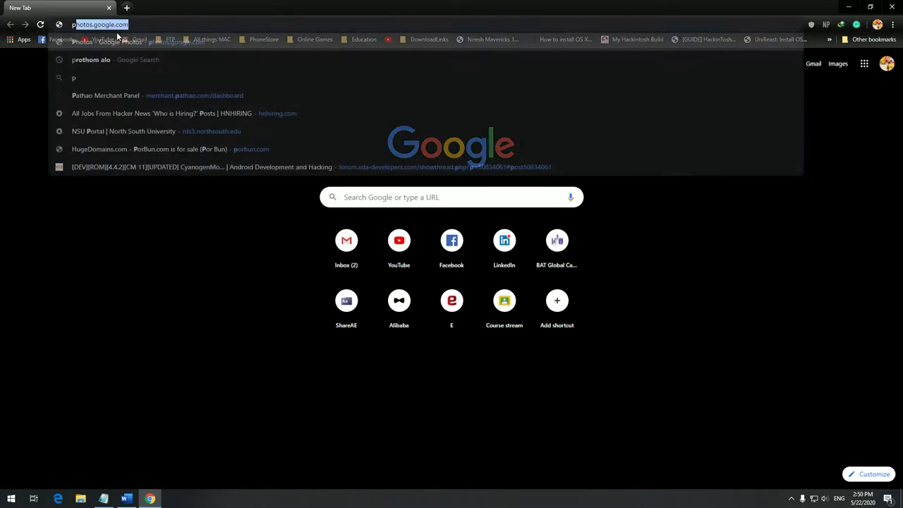
type("pdf to image")
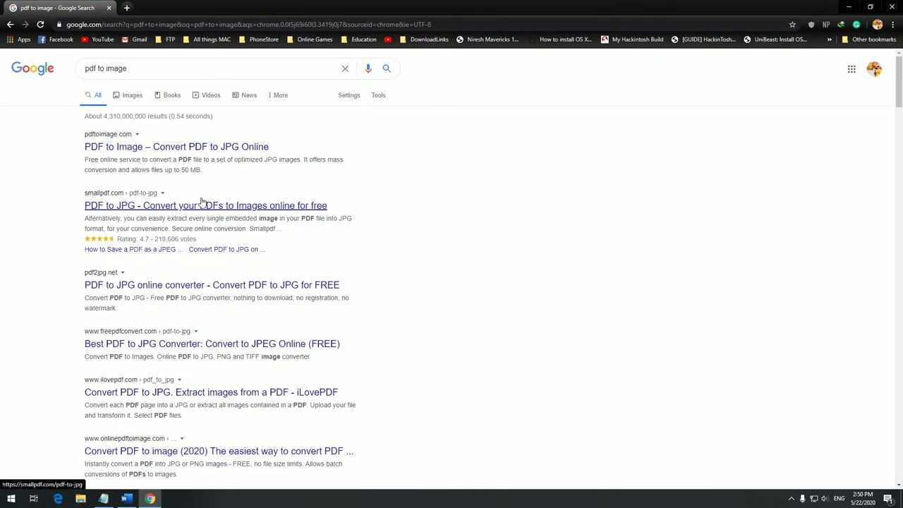
left_click(205, 205)
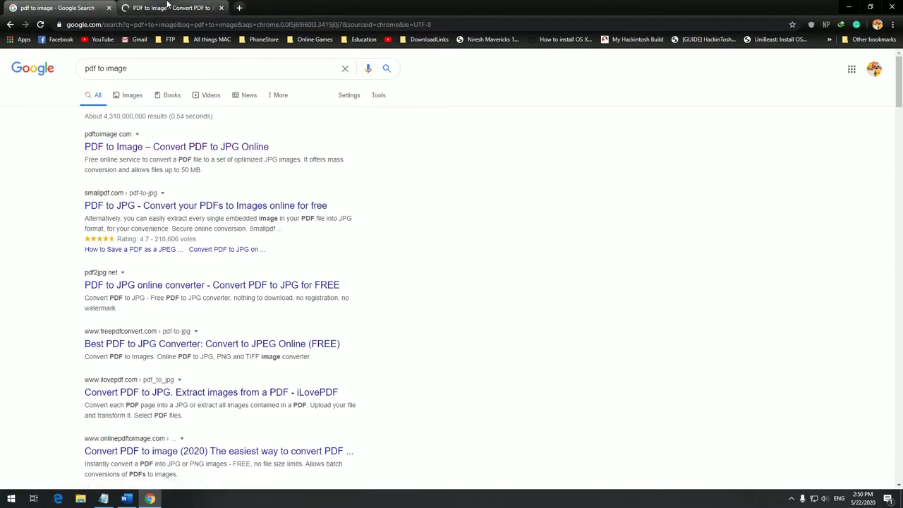
left_click(170, 8)
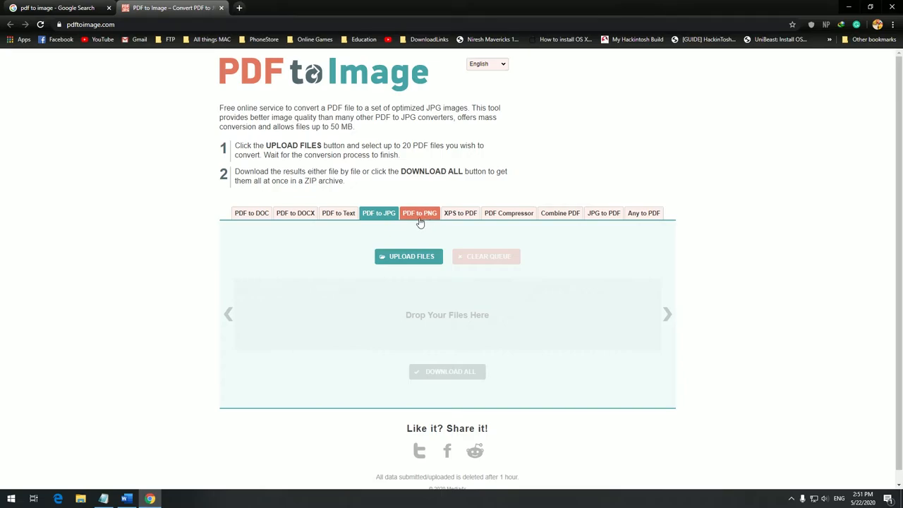
Upload any.pdf from the Desktop to the PDF to PNG converter.
left_click(419, 213)
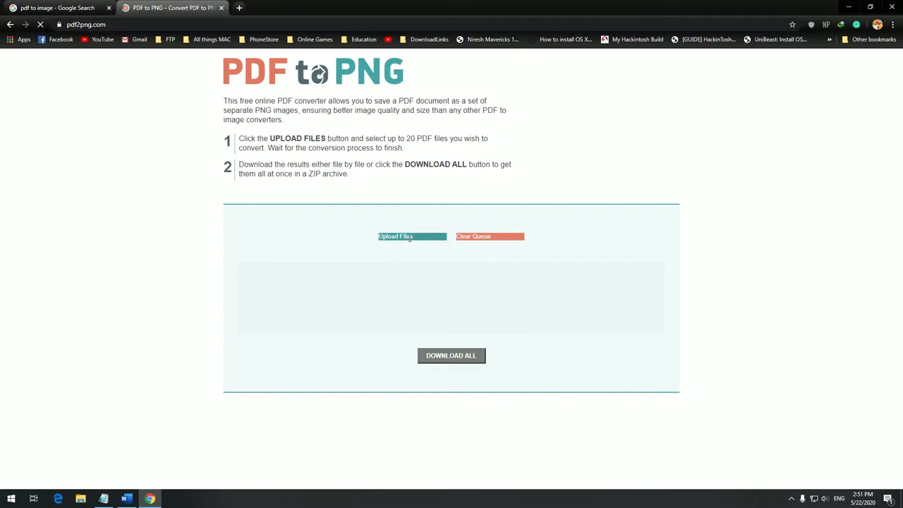
left_click(412, 236)
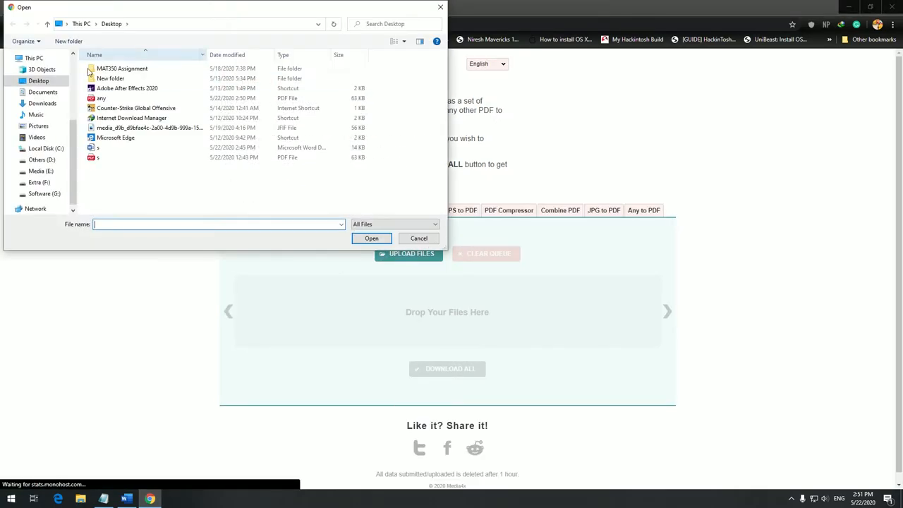
left_click(101, 98)
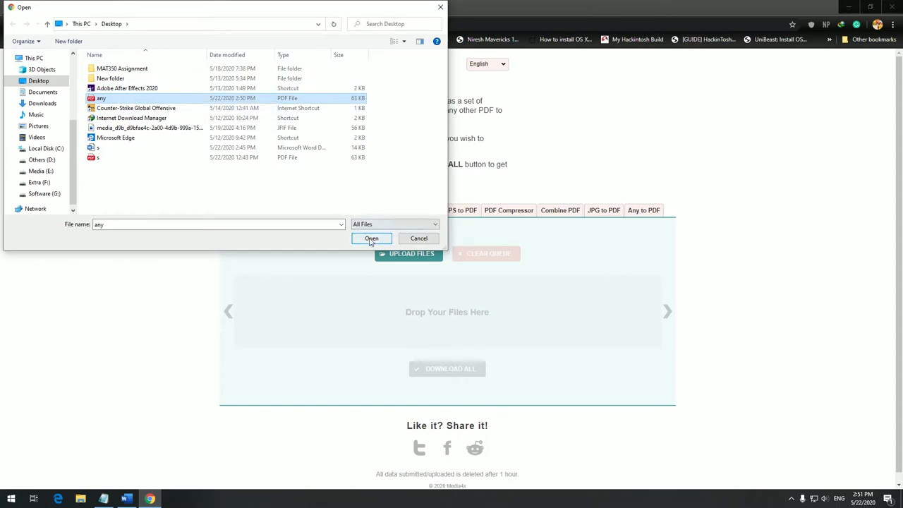
left_click(371, 239)
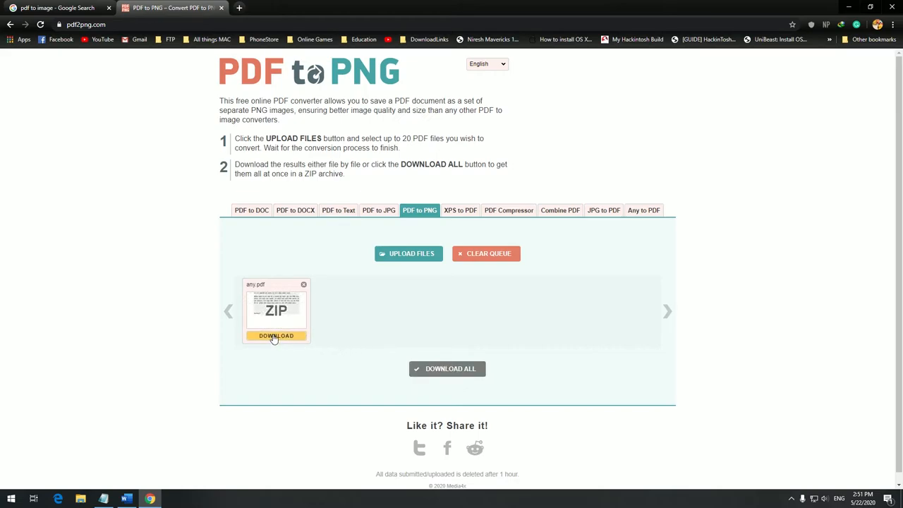
Download the converted any.pdf result as any.zip.
left_click(275, 335)
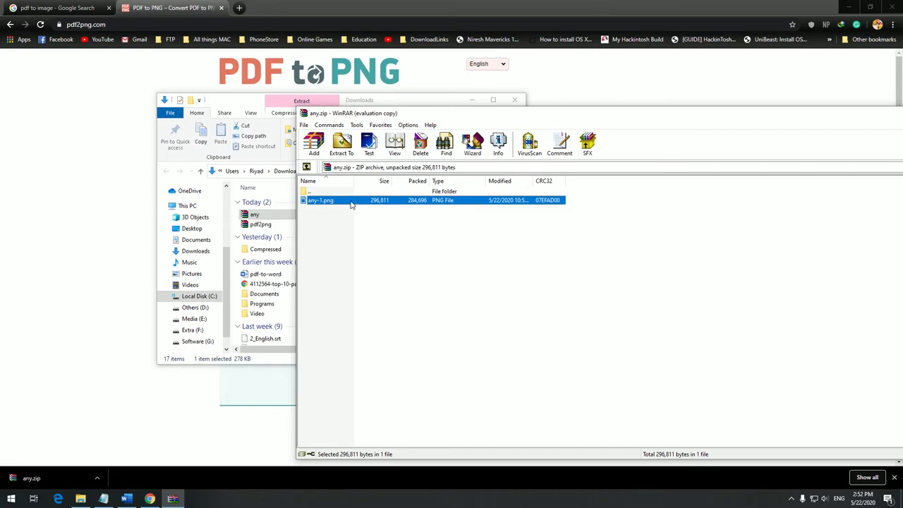
Open any.zip in WinRAR to show the converted image any-1.png.
double_click(320, 200)
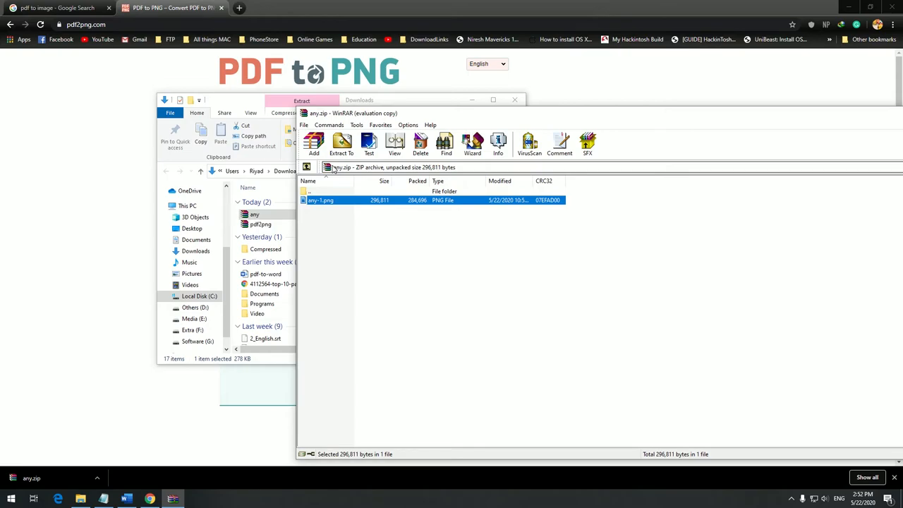
mouse_move(624, 119)
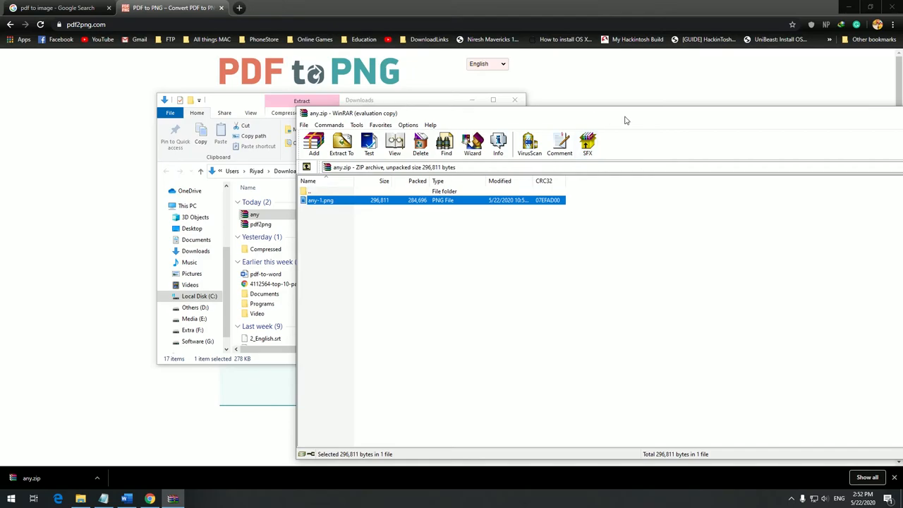
mouse_move(616, 118)
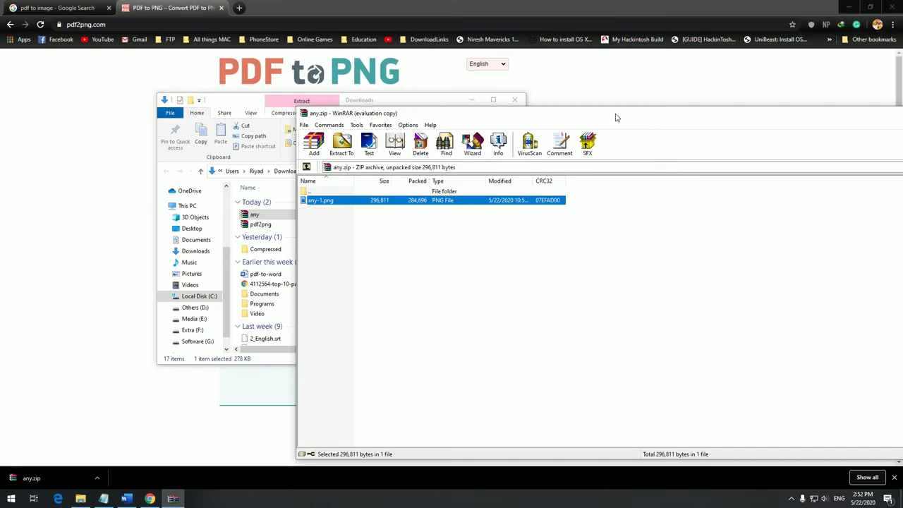
mouse_move(616, 118)
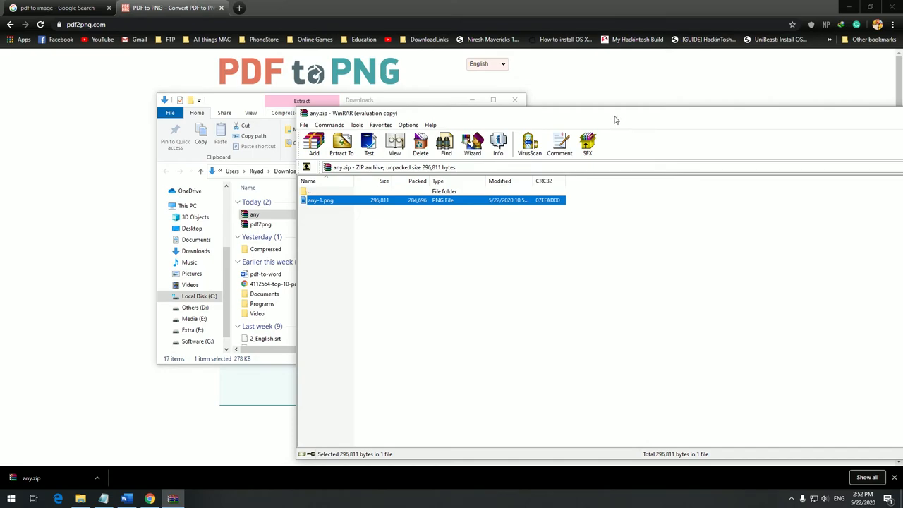